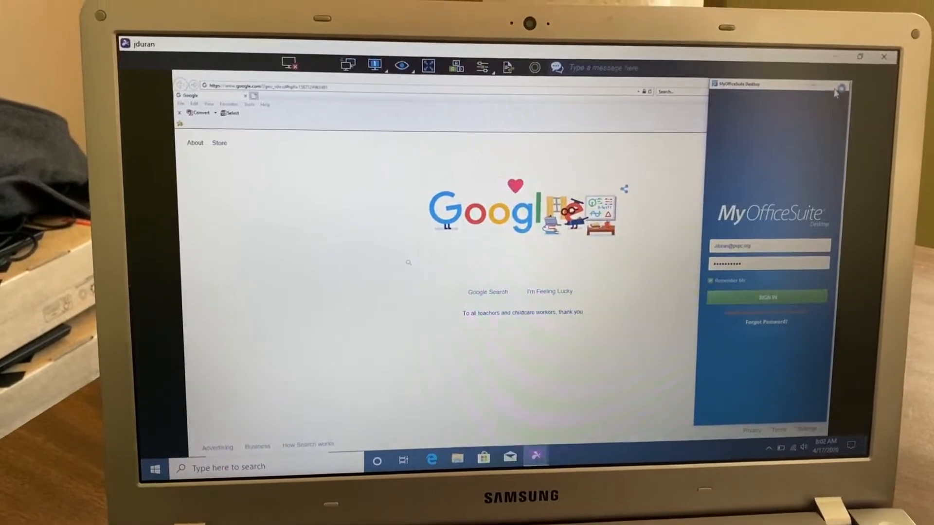
Close the MyOfficeSuite sign-in panel and go to YouTube from the Google page.
left_click(841, 88)
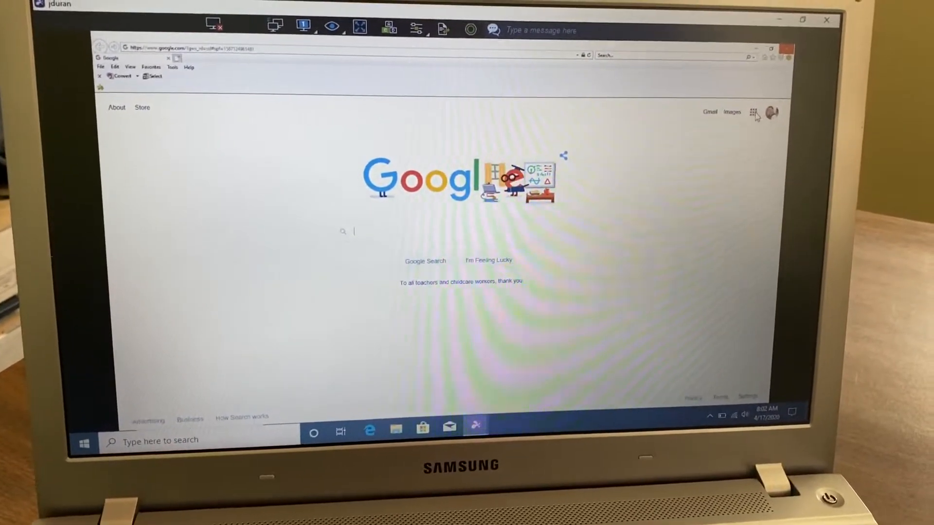
left_click(753, 111)
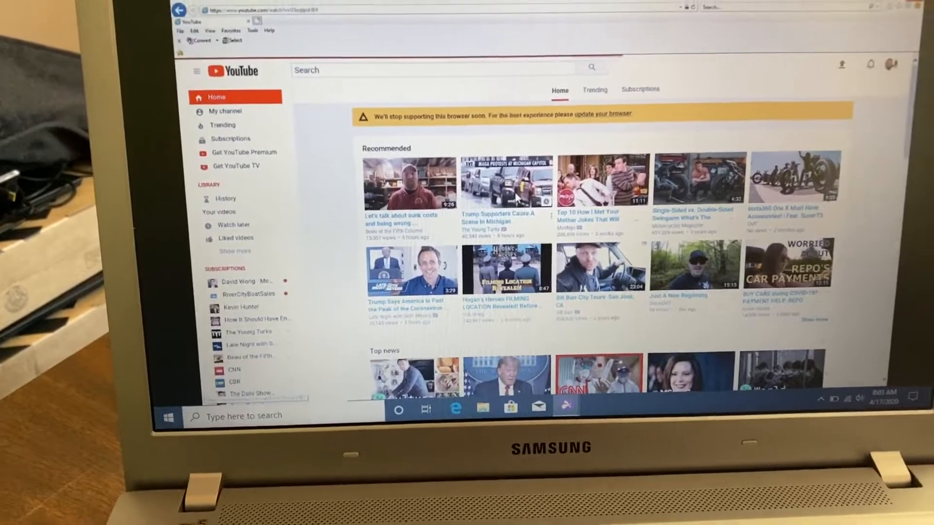
Play the recommended video 'Trump Supporters Cause A Scene In Michigan'.
left_click(506, 181)
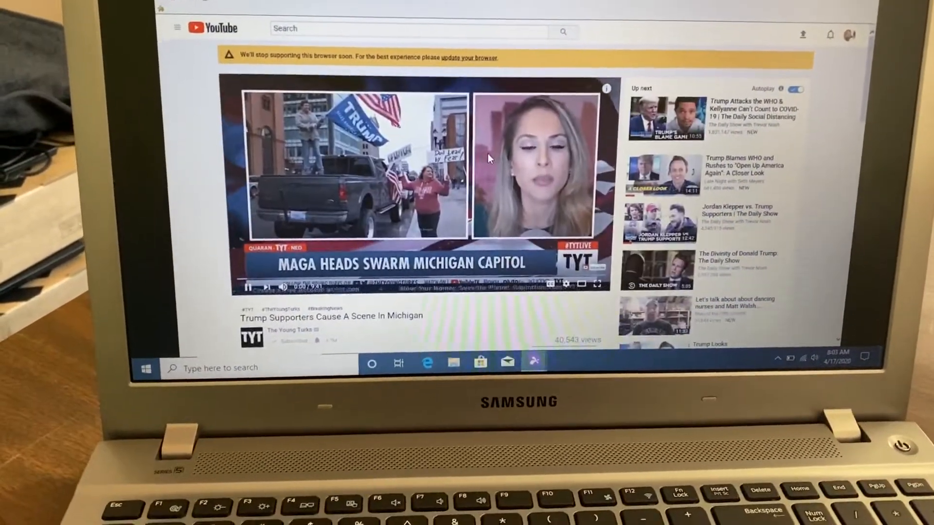